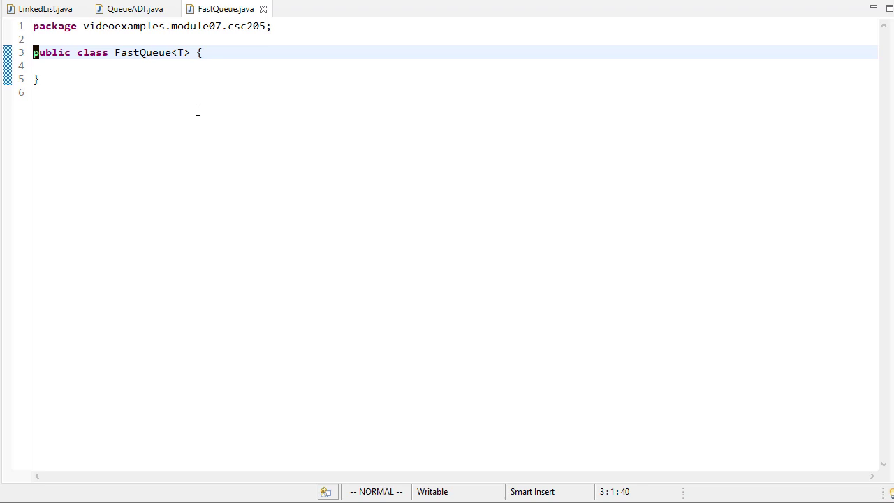
pyautogui.moveTo(219, 121)
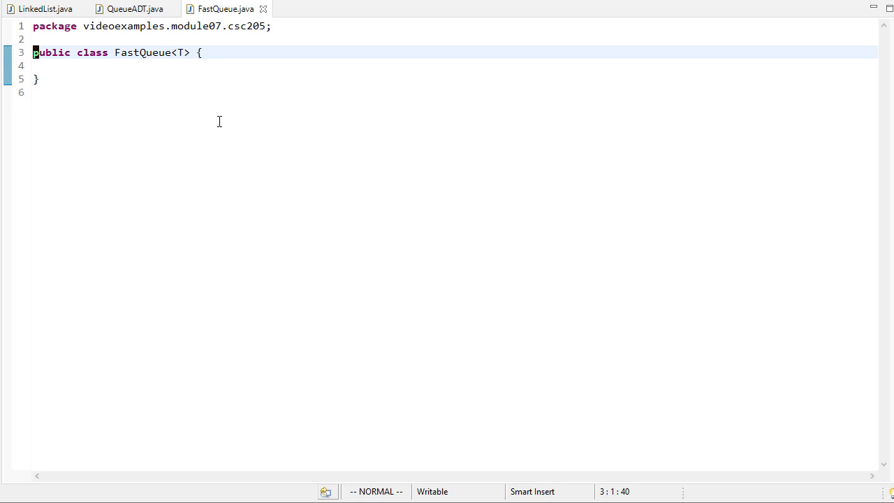
pyautogui.moveTo(242, 112)
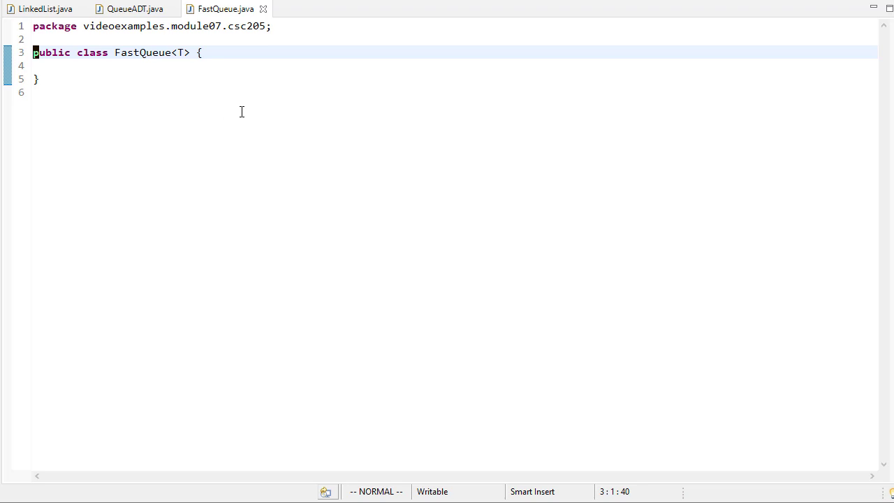
pyautogui.moveTo(236, 113)
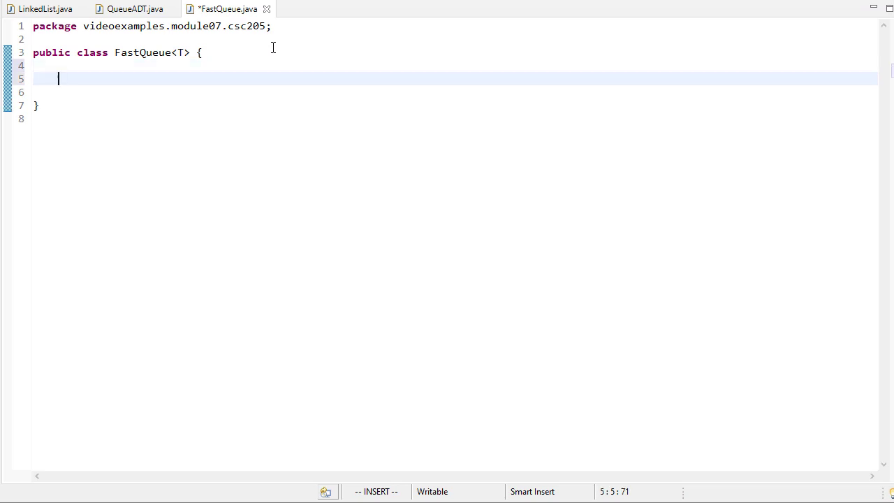
# Declare the field LinkedList<T> elements; inside the FastQueue class body
pyautogui.write('Lin')
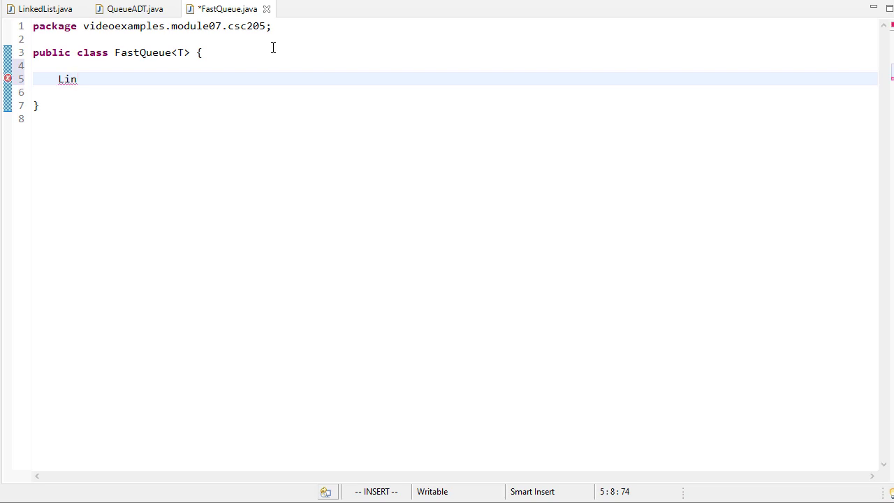
pyautogui.write('kedLi')
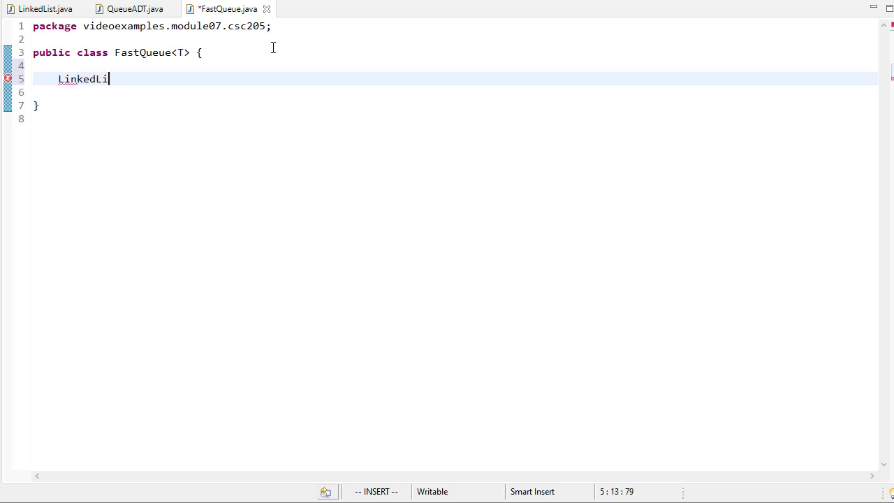
pyautogui.write('st<T>')
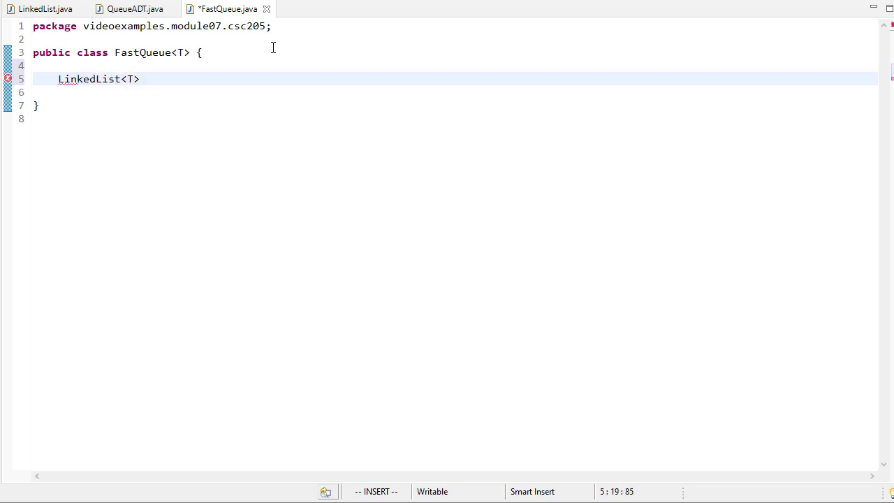
pyautogui.write('ele')
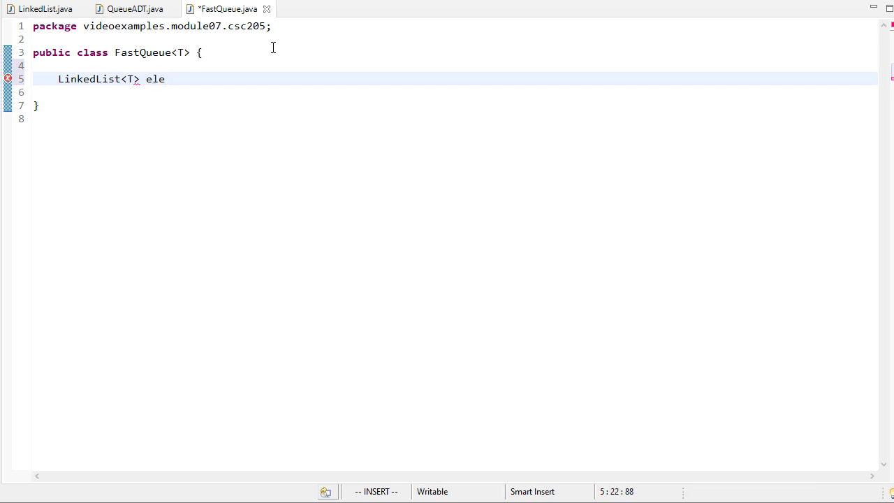
pyautogui.write('ments;')
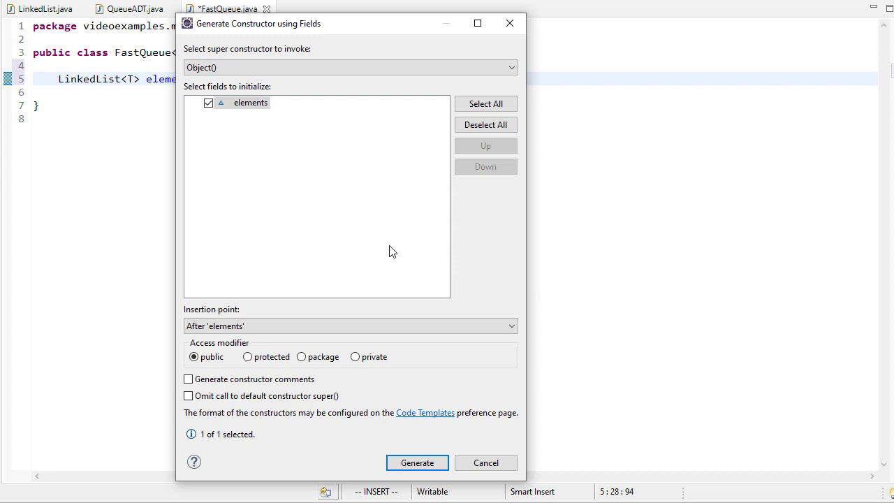
# Generate a FastQueue constructor assigning elements to a new LinkedList, then switch to QueueADT.java
pyautogui.click(416, 462)
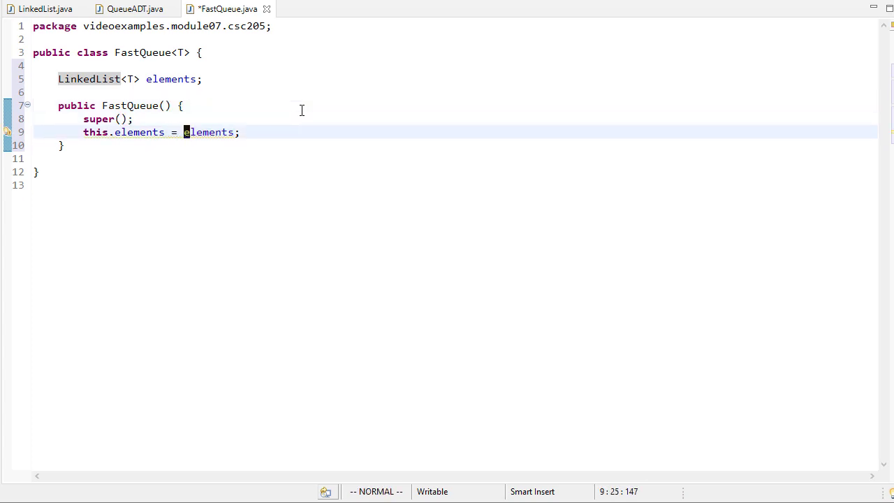
pyautogui.write('Li')
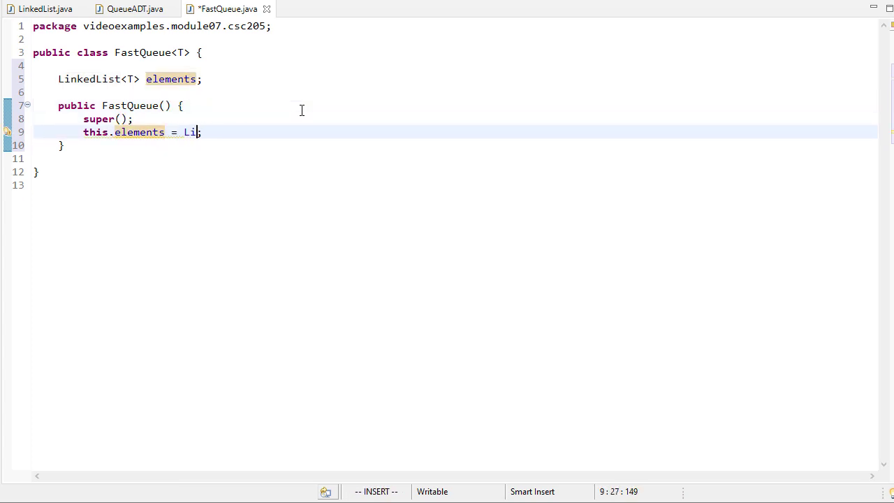
pyautogui.write('ew LInkedList')
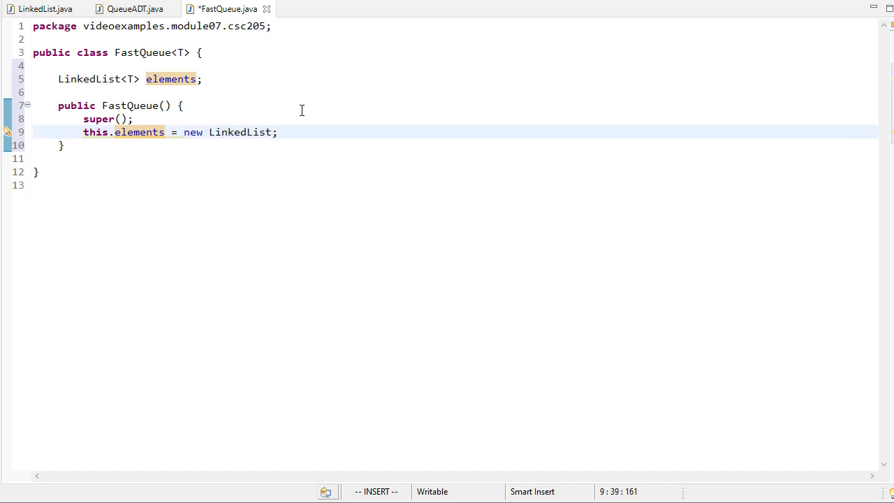
pyautogui.click(133, 8)
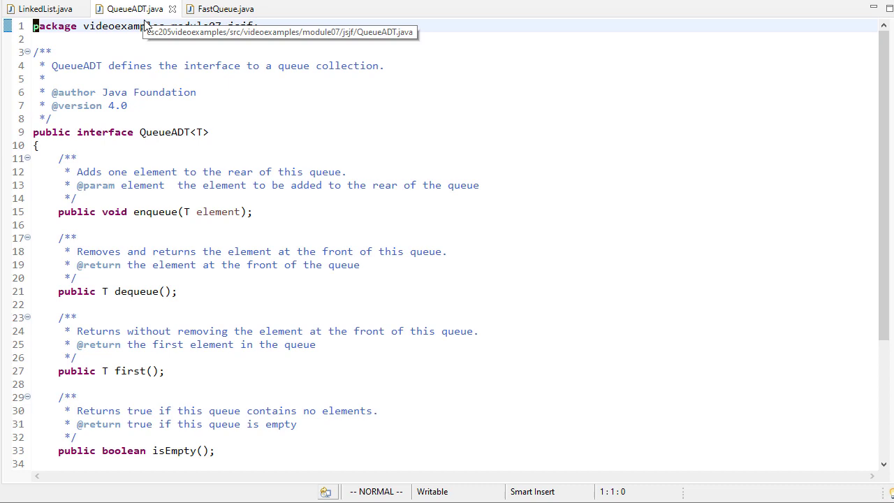
pyautogui.moveTo(188, 192)
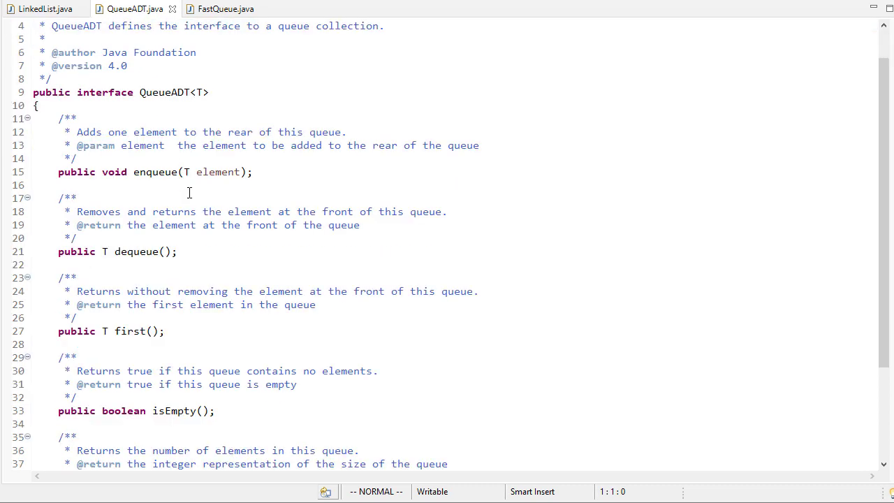
# Review the QueueADT method declarations and return to the FastQueue source
pyautogui.scroll(-3)
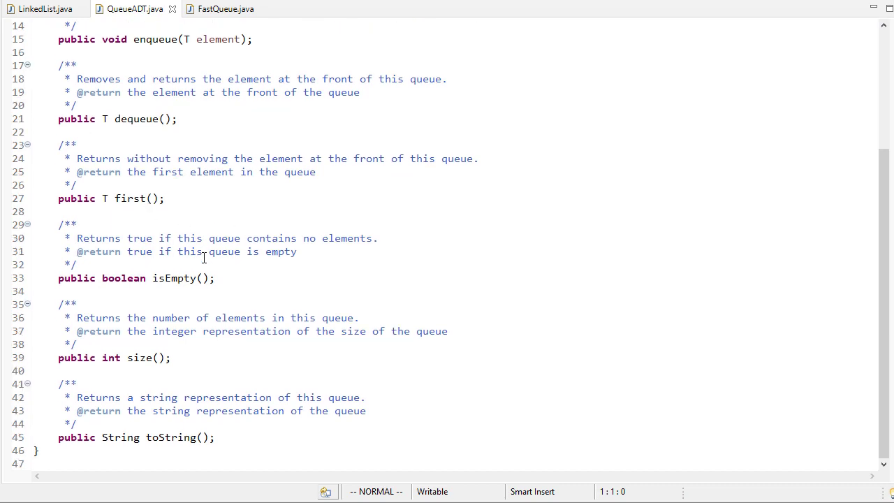
pyautogui.click(225, 8)
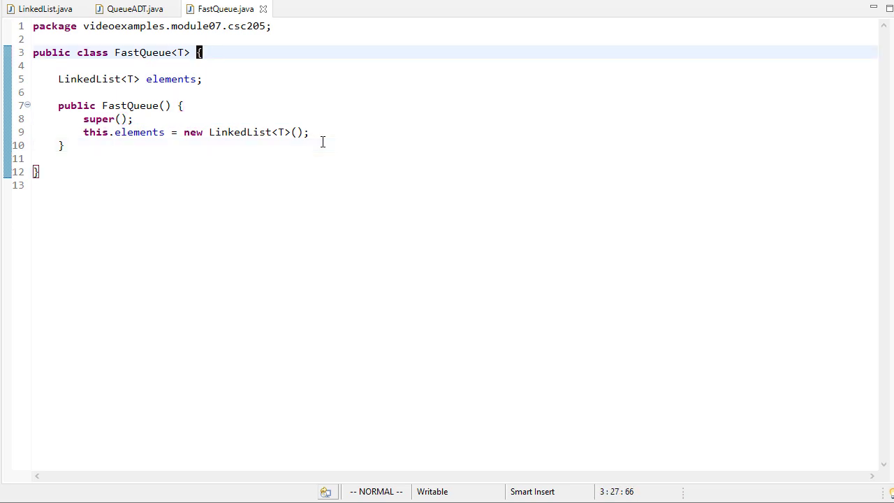
# Add implements QueueADT with import videoexamples.module07.jsjf.QueueADT; and save FastQueue
pyautogui.write('implements')
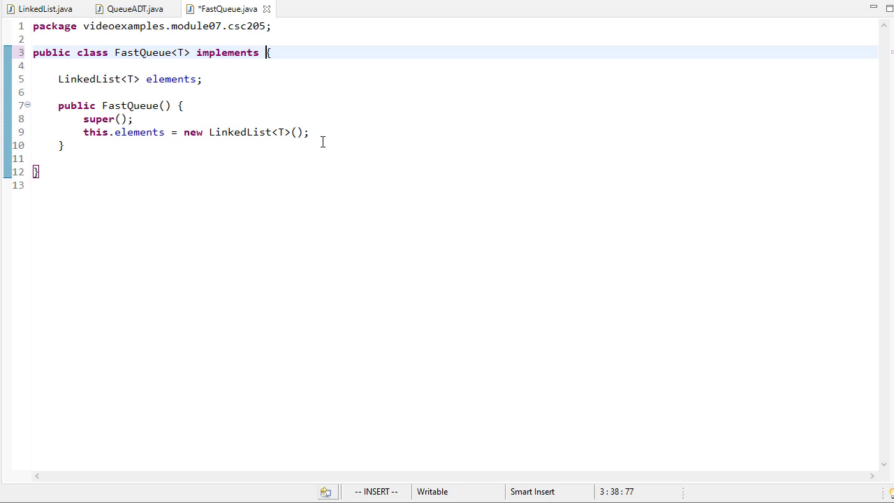
pyautogui.write('QueueAd')
pyautogui.write('import videoexamples.module07.j;')
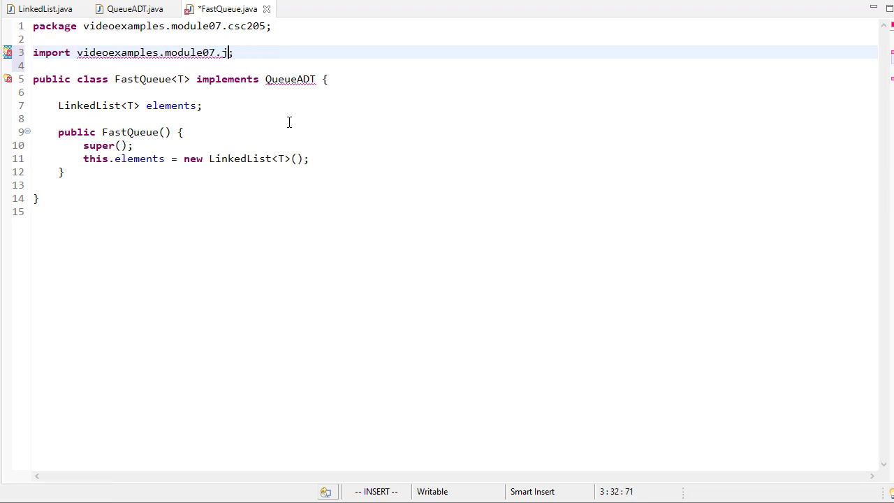
pyautogui.write('sjf.QUe')
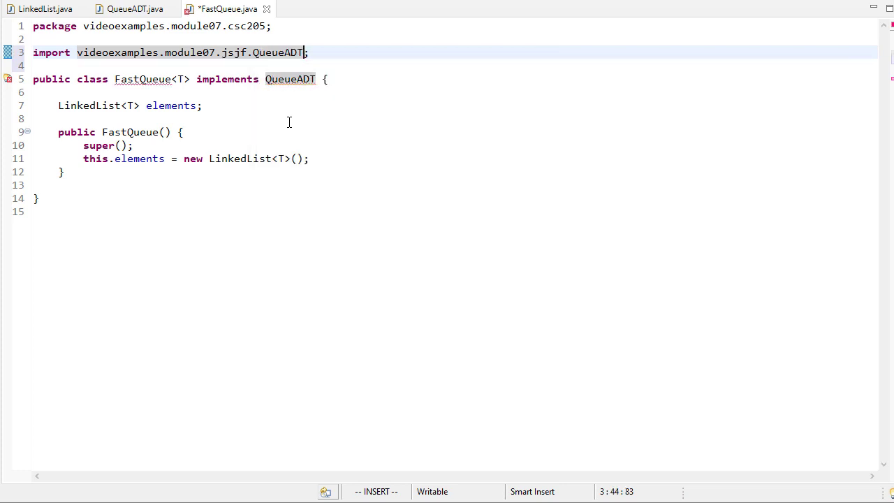
pyautogui.press('Escape')
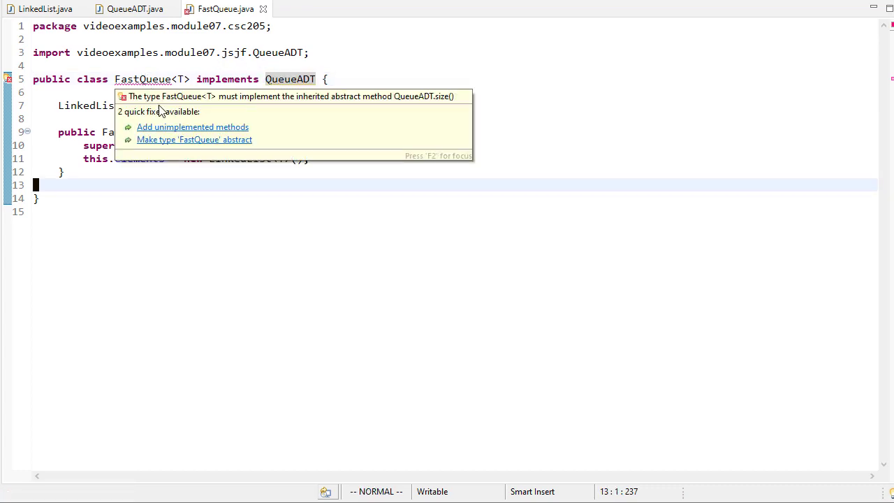
# Apply the 'Add unimplemented methods' quick fix to stub every QueueADT method
pyautogui.click(193, 126)
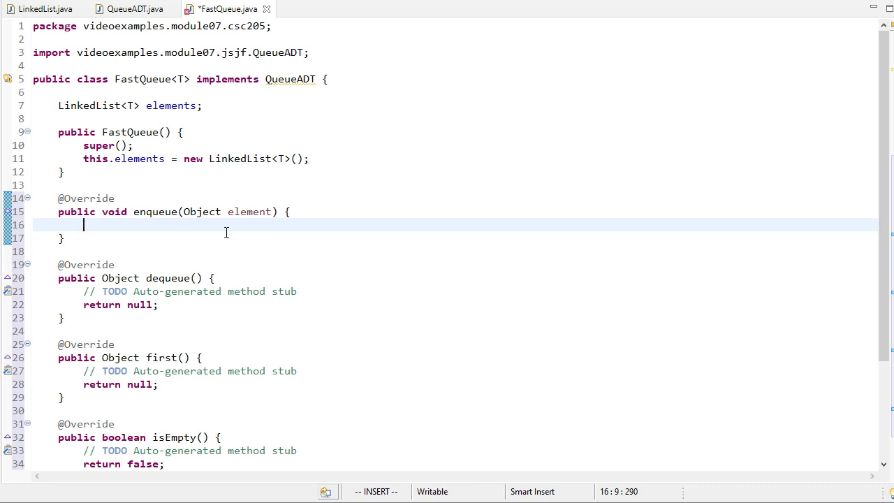
# Have enqueue call elements.addToRear(element), implement QueueADT<T>, and type the methods with T
pyautogui.write('eleel')
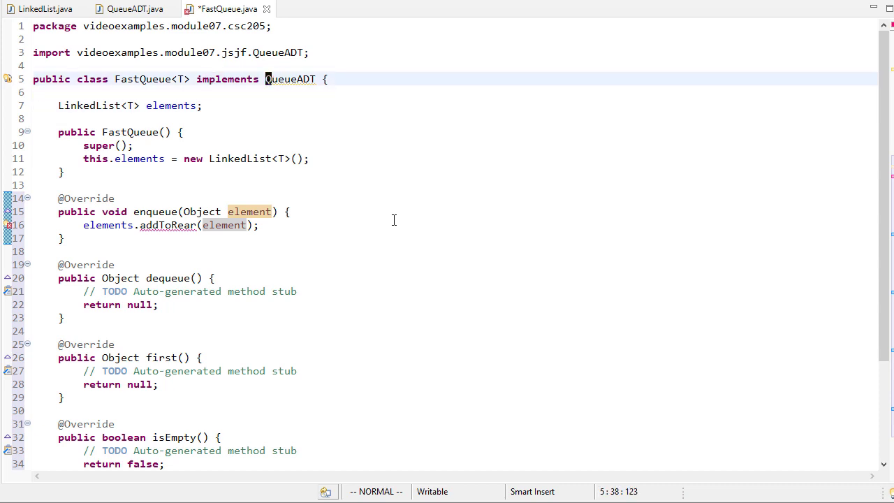
pyautogui.write('<T>')
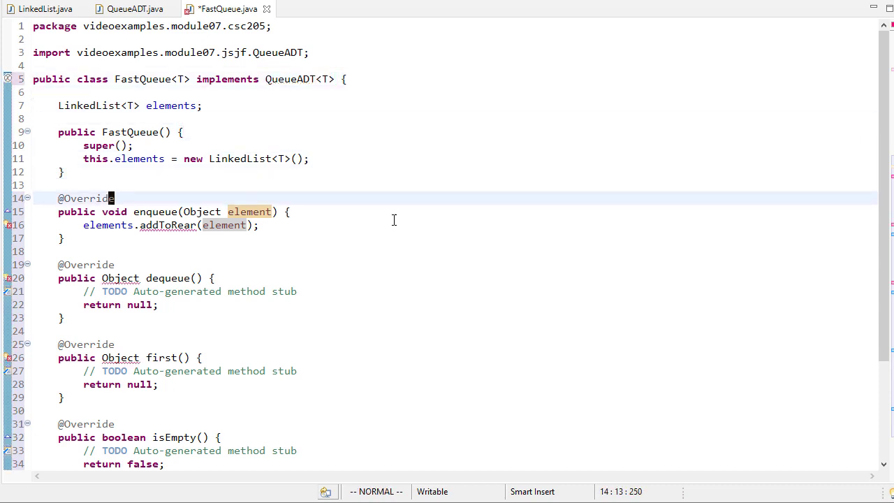
pyautogui.write('T')
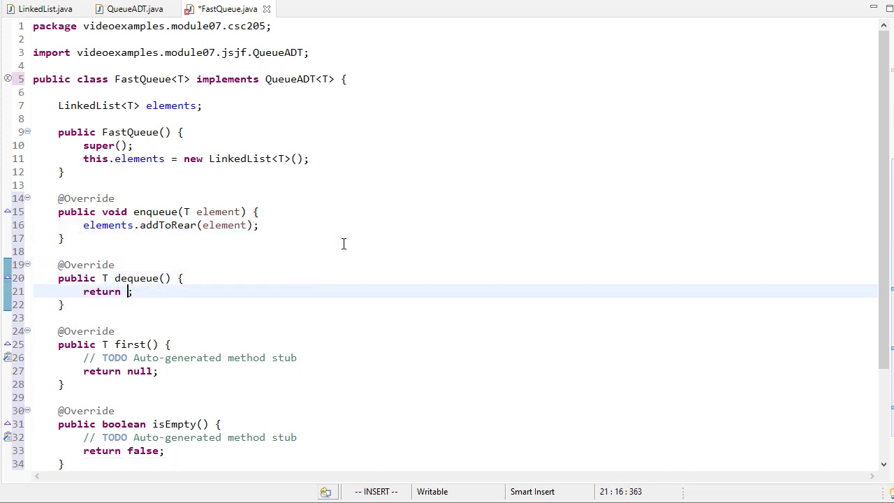
# Make dequeue return elements.removeFirst() and first return elements.first()
pyautogui.write('eleemen')
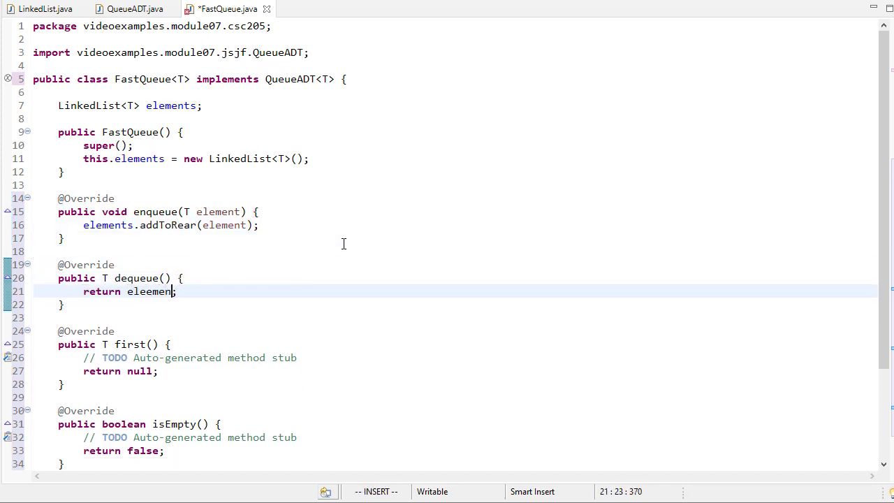
pyautogui.write('elements.remv')
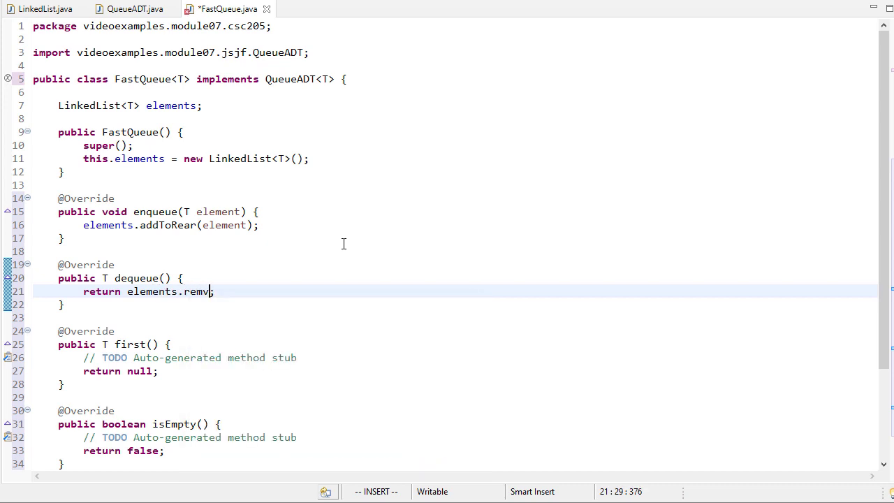
pyautogui.press('BackSpace')
pyautogui.write('oveFirst()')
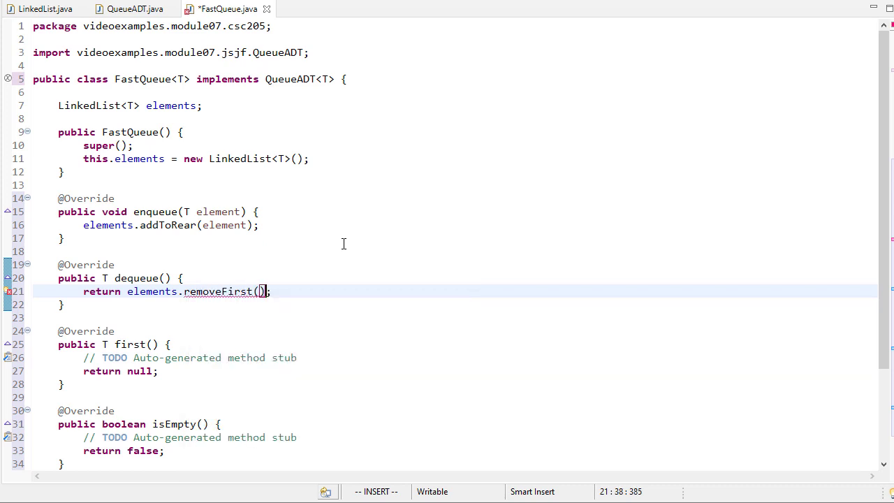
pyautogui.press('Escape')
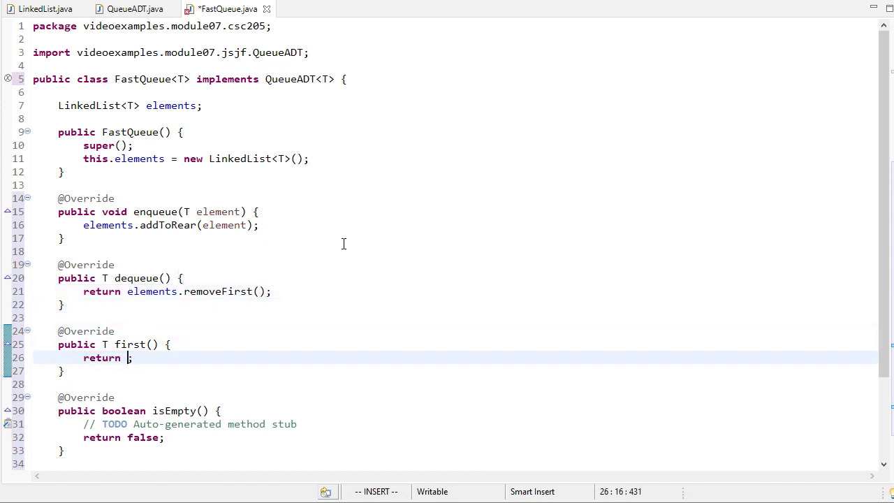
pyautogui.write('elements.fir')
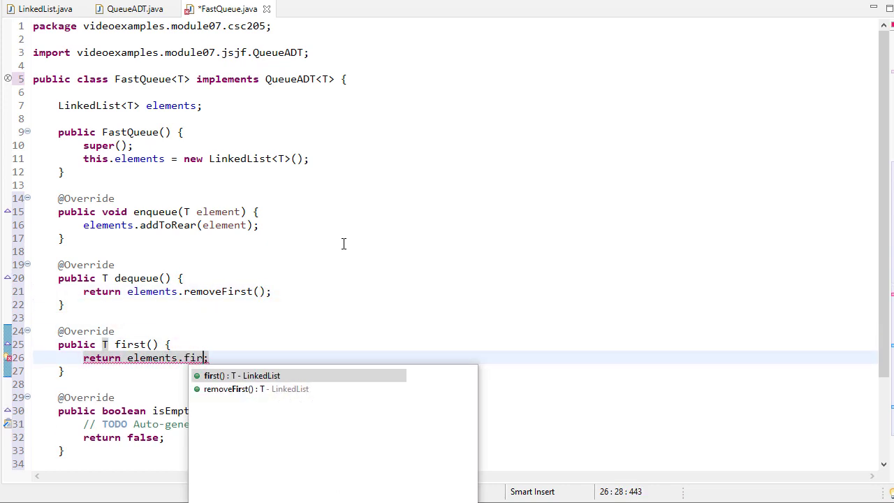
pyautogui.press('Enter')
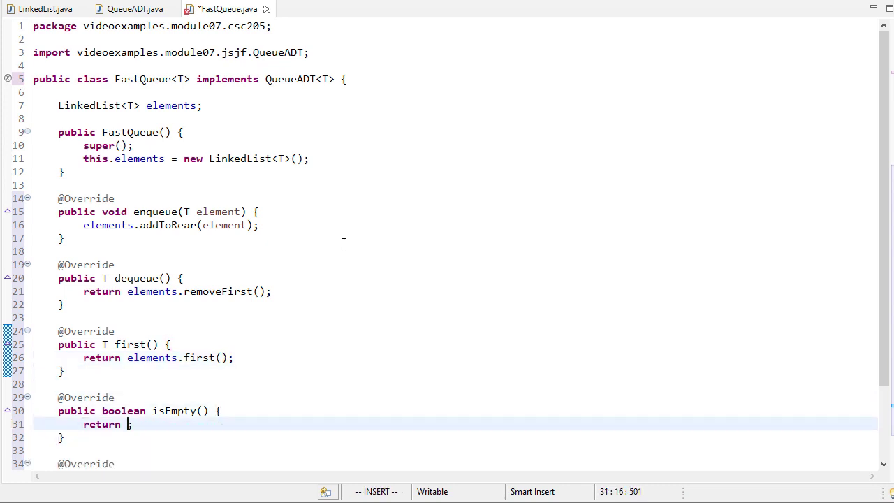
# Make isEmpty and size return elements.isEmpty() and elements.size()
pyautogui.write('elements')
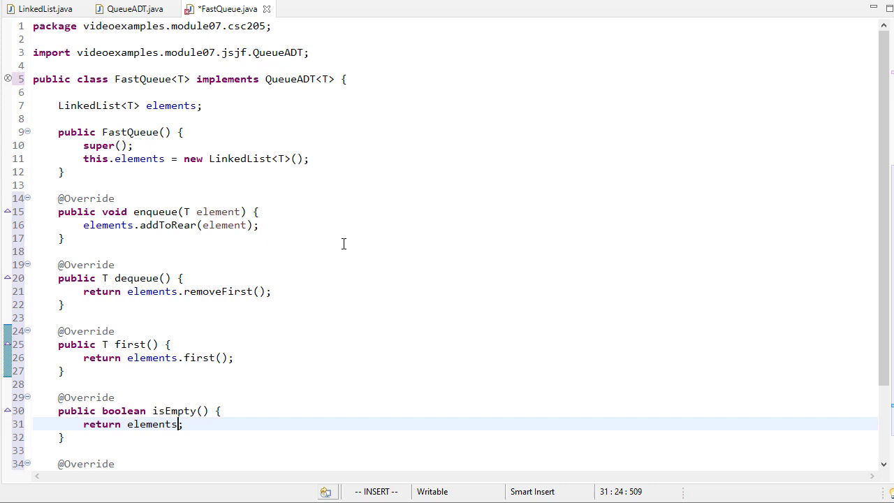
pyautogui.write('.isEmpty()')
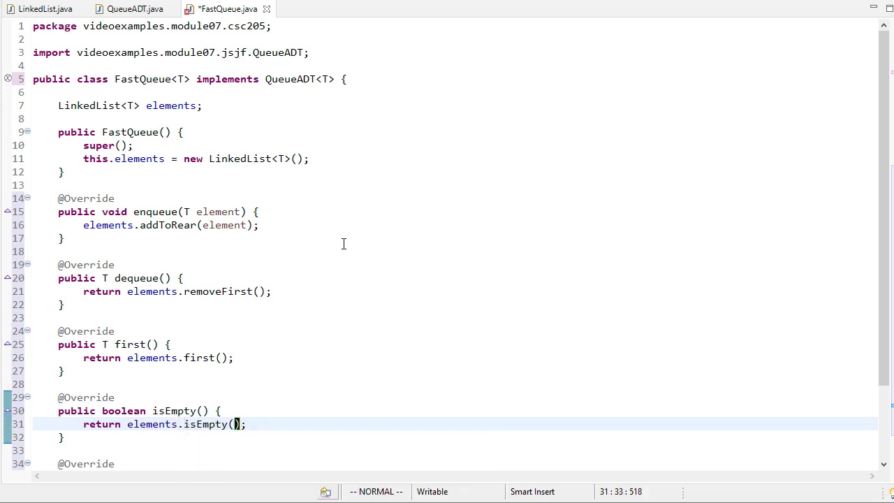
pyautogui.write('k')
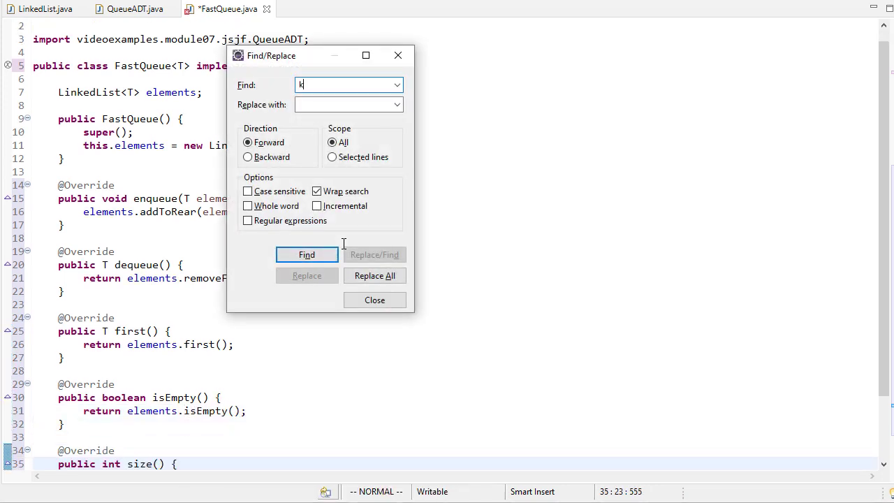
pyautogui.click(374, 299)
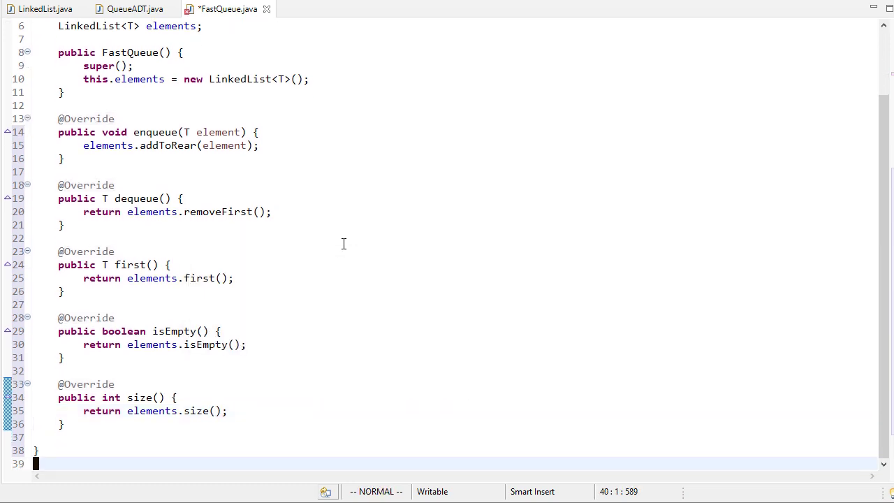
pyautogui.press('o')
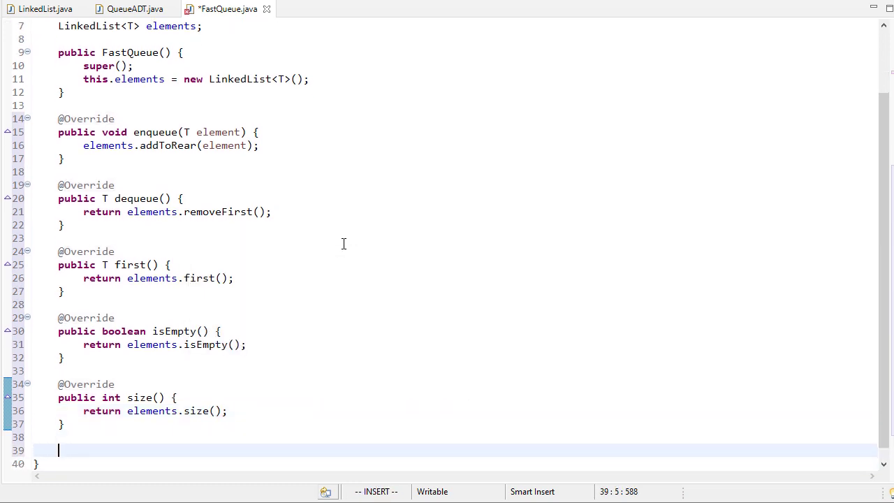
pyautogui.write('@Override')
pyautogui.write('publ')
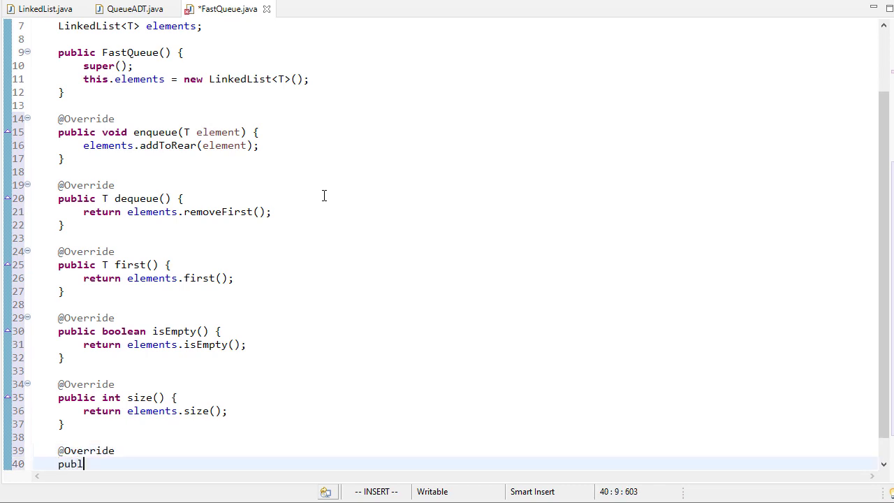
pyautogui.write('ic String toString() {')
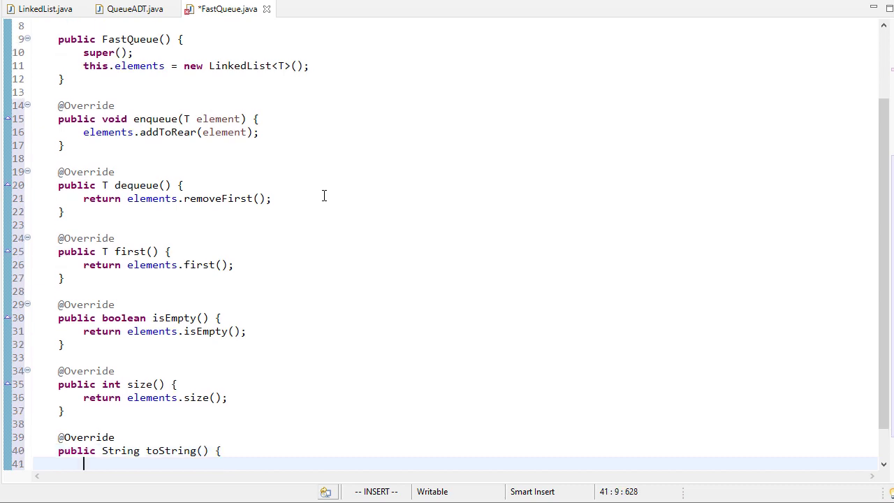
pyautogui.write('String ret;')
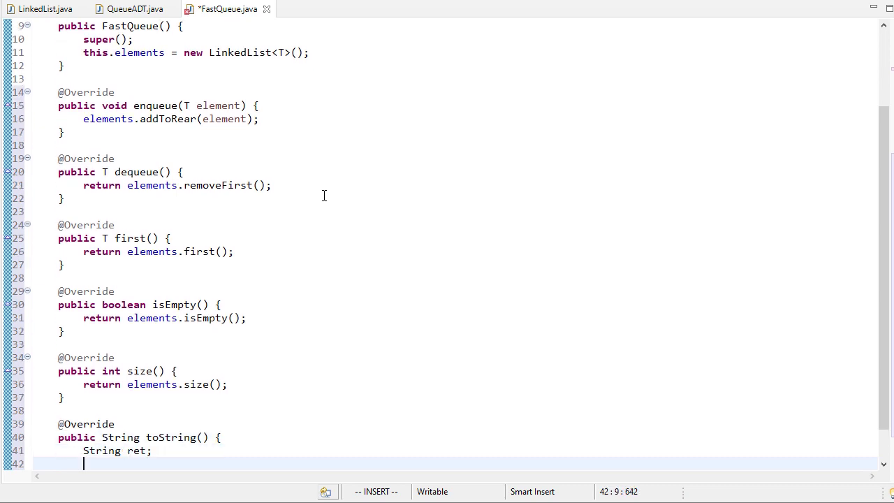
pyautogui.write('return ret;')
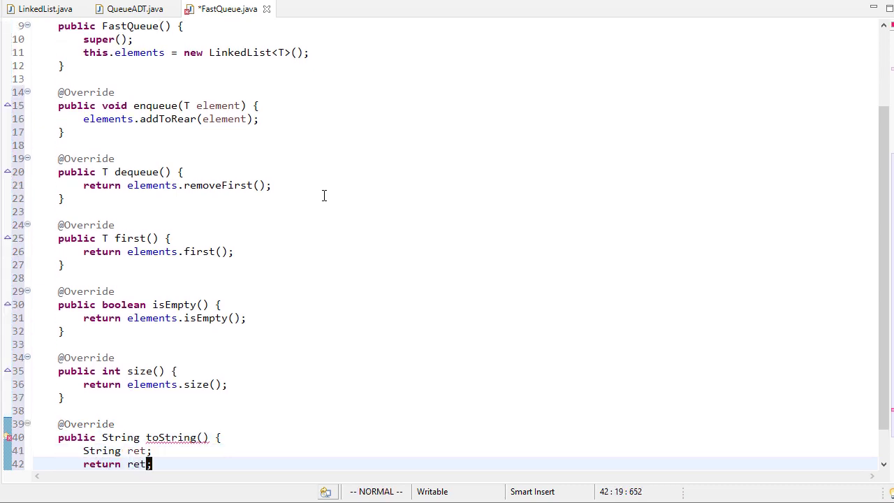
pyautogui.write('= ""')
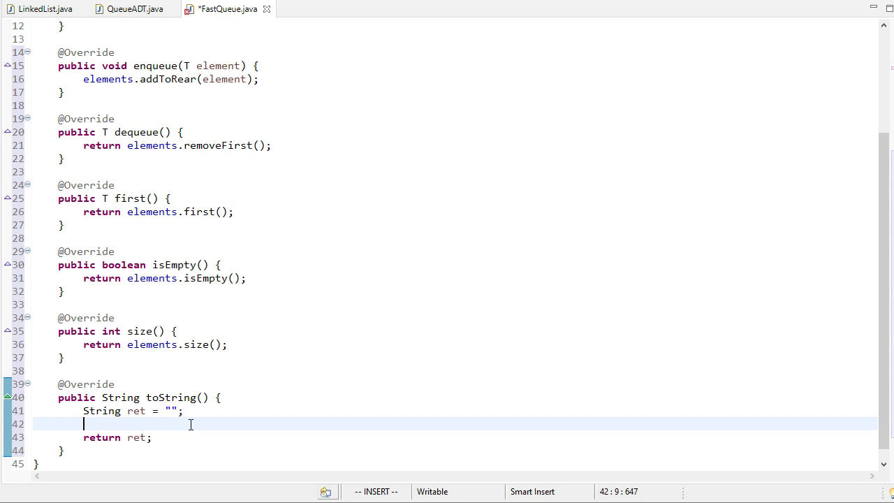
pyautogui.write('for (T ele )')
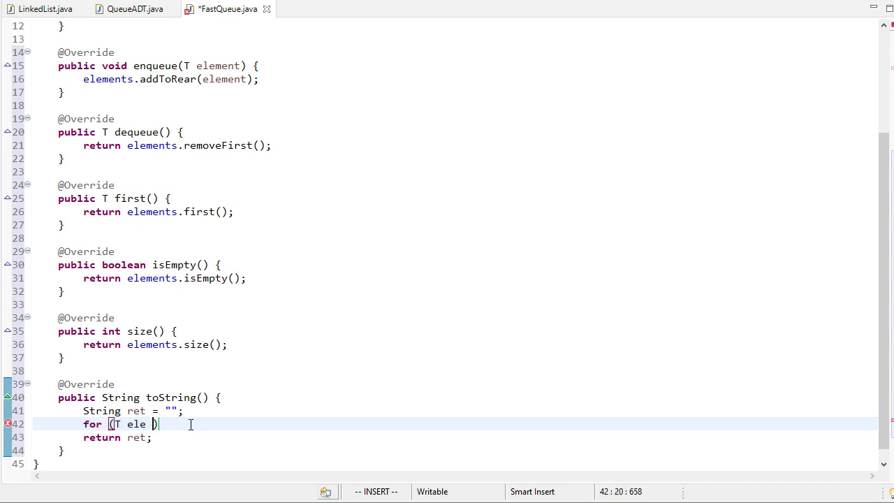
pyautogui.write(': elements)')
pyautogui.write('ret += ele + " ";')
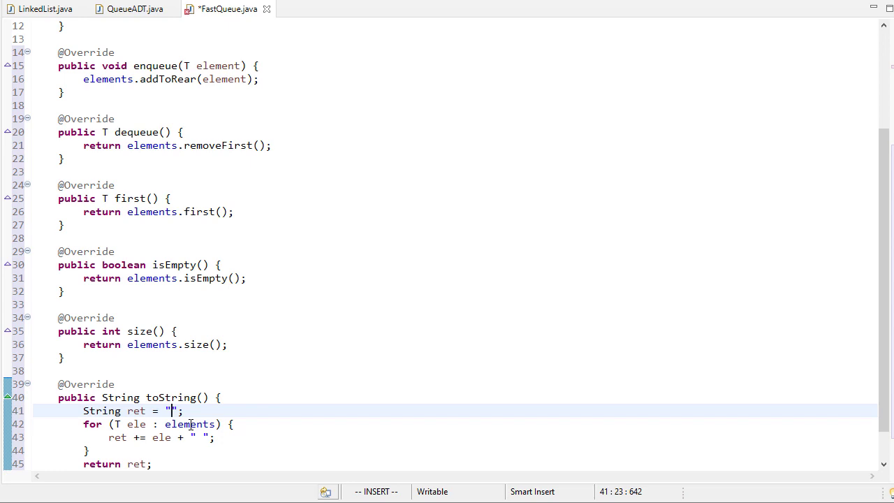
# Return the elements wrapped between "front-> " and " <- rear" labels, then save
pyautogui.write('front->')
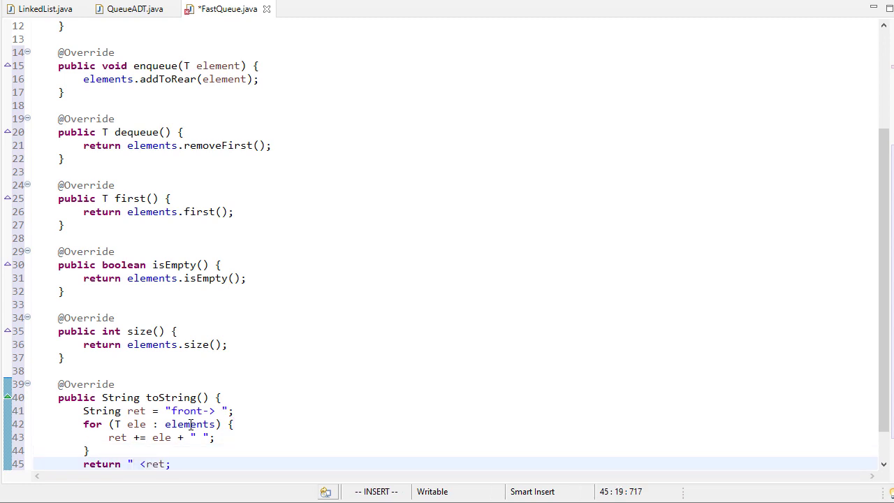
pyautogui.write('- rear')
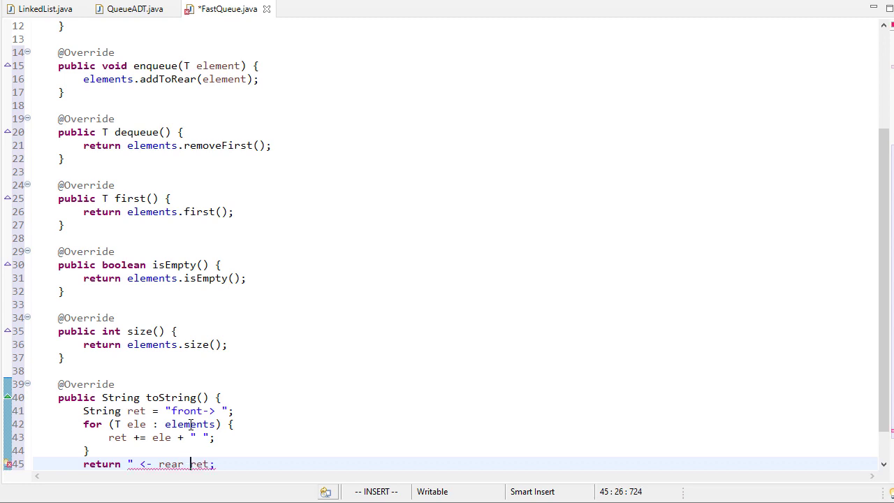
pyautogui.write('" "')
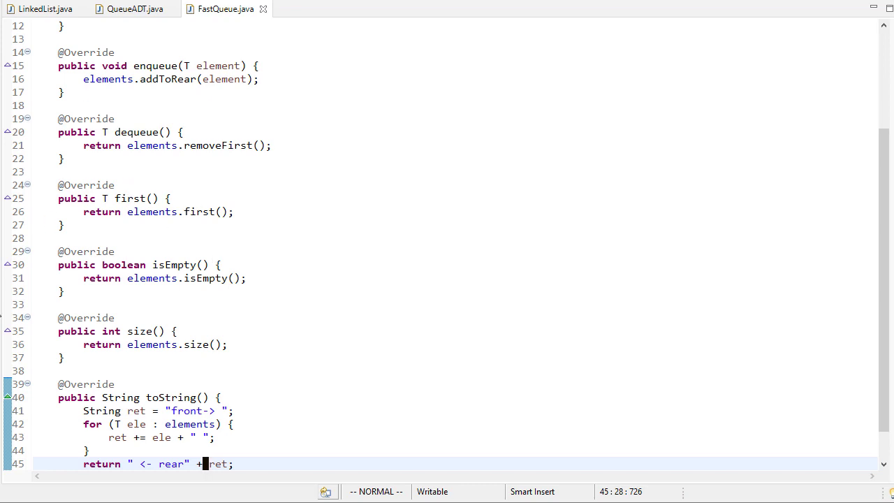
pyautogui.write('QueueDriver')
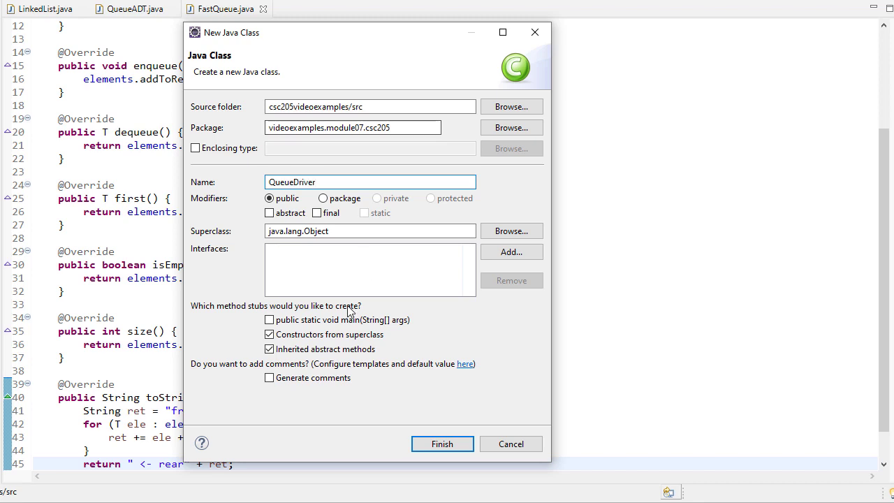
# Finish creating QueueDriver with a main method and no superclass constructor stubs
pyautogui.click(268, 319)
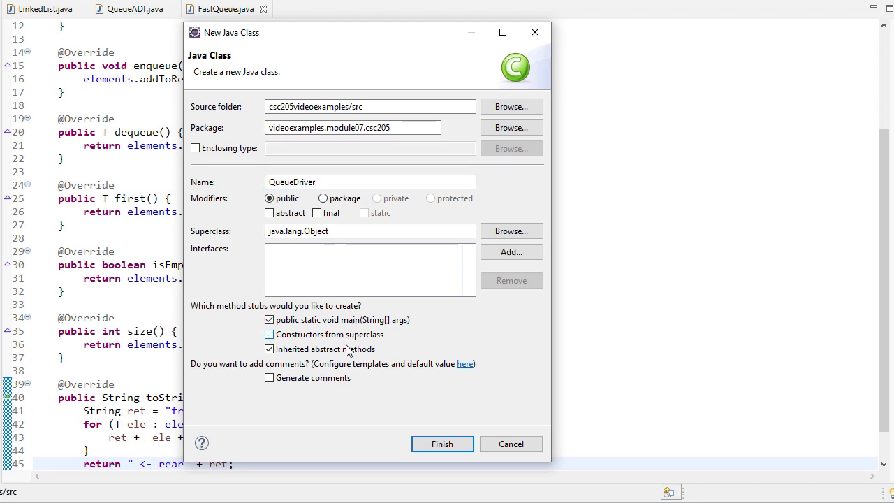
pyautogui.click(442, 444)
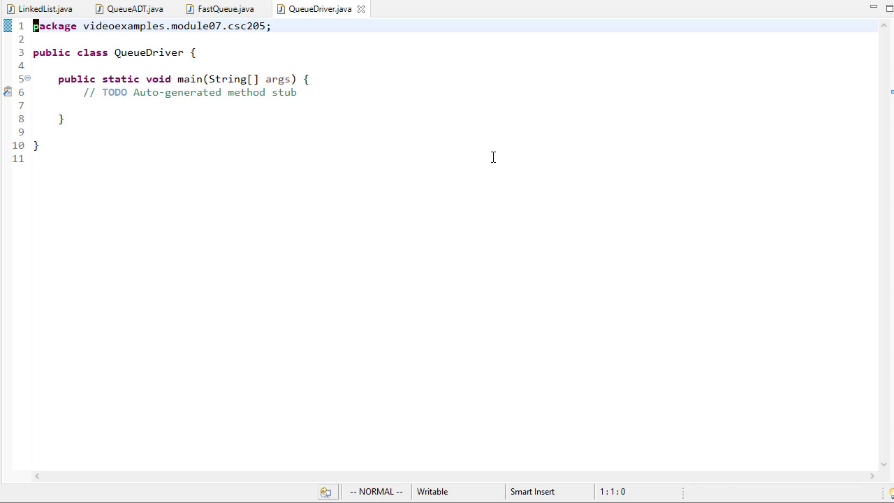
pyautogui.moveTo(239, 273)
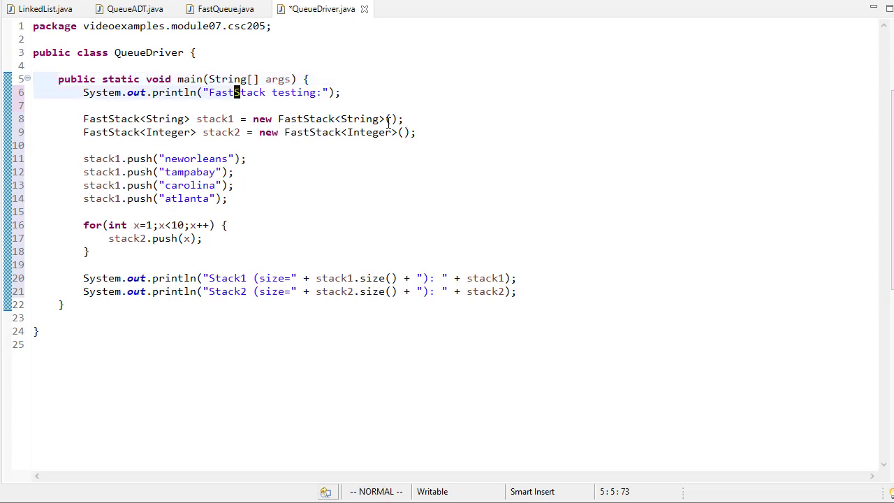
# Adapt StackDriver's main to FastQueue: rename stack to queue and push to enqueue
pyautogui.write('Queue')
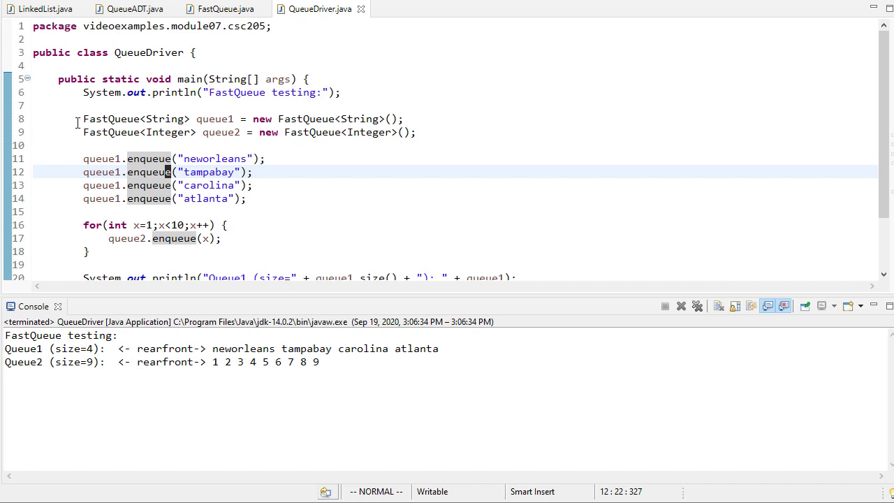
pyautogui.moveTo(42, 9)
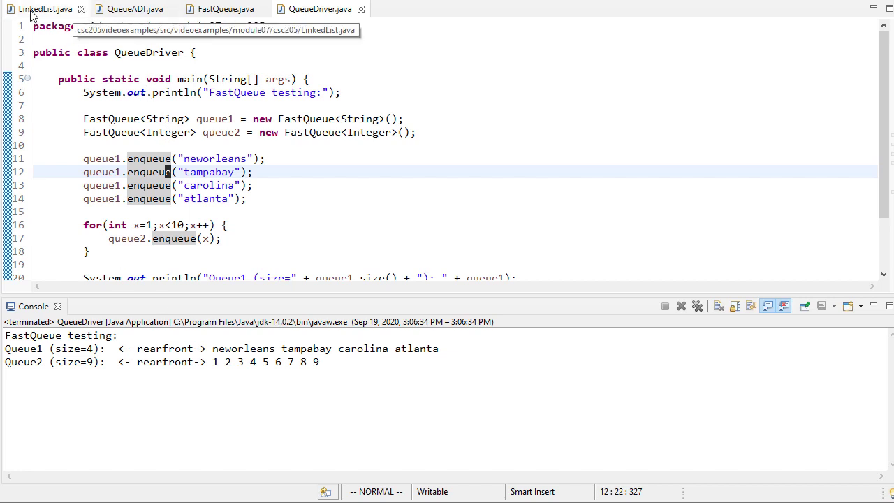
# Edit FastQueue's toString to wrap elements as "front-> ... <- rear" and rerun QueueDriver
pyautogui.click(225, 8)
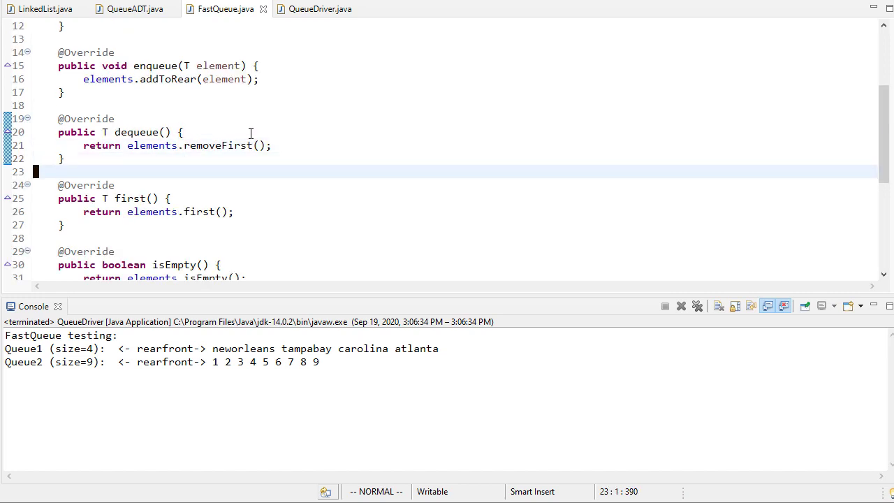
pyautogui.scroll(-3)
pyautogui.write('return ret + " <- rear";')
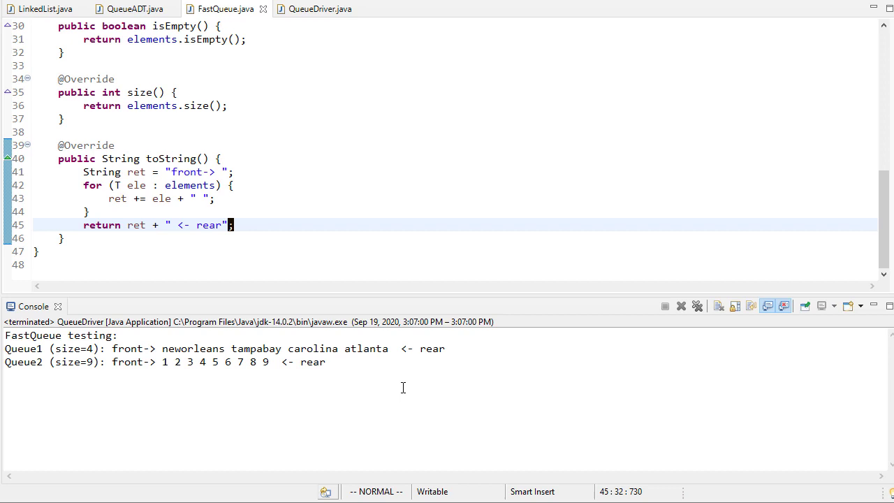
pyautogui.moveTo(19, 274)
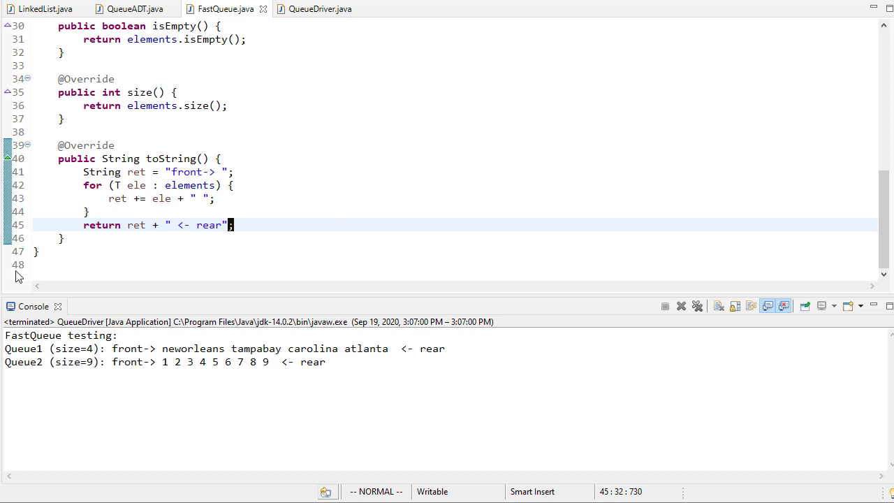
pyautogui.moveTo(184, 208)
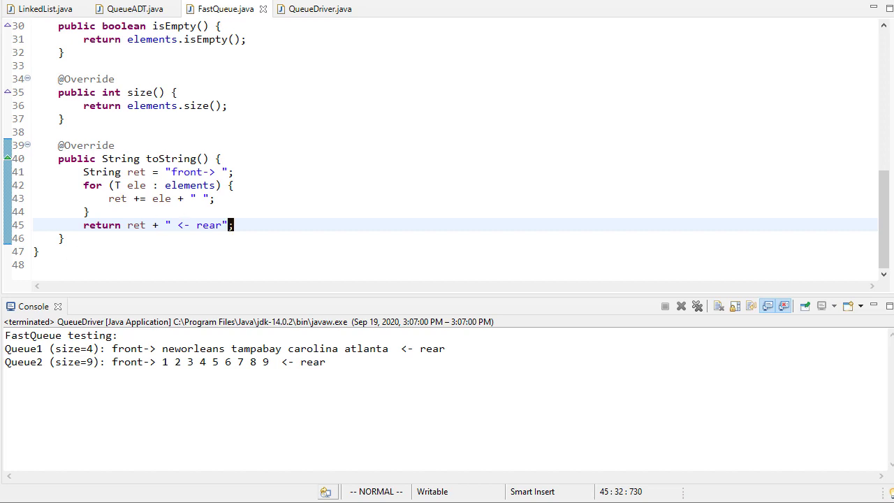
# Add four queue1.dequeue() calls to QueueDriver after glancing at StackDriver for comparison
pyautogui.click(413, 8)
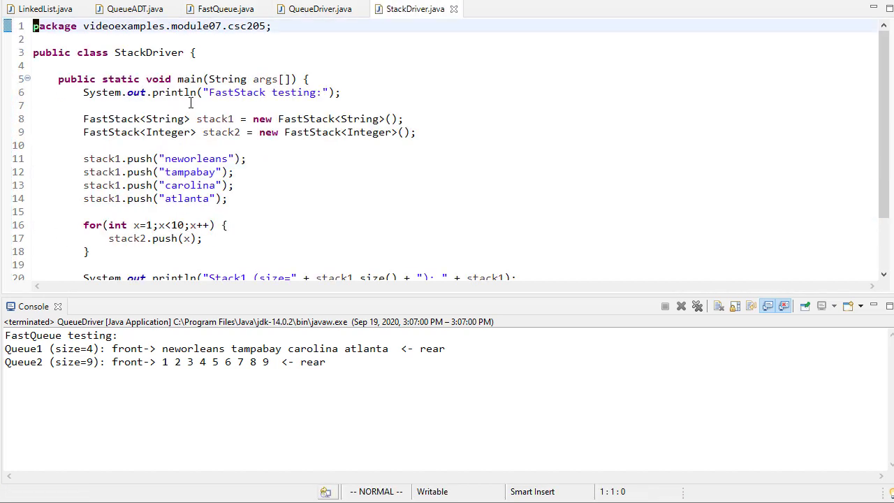
pyautogui.click(318, 8)
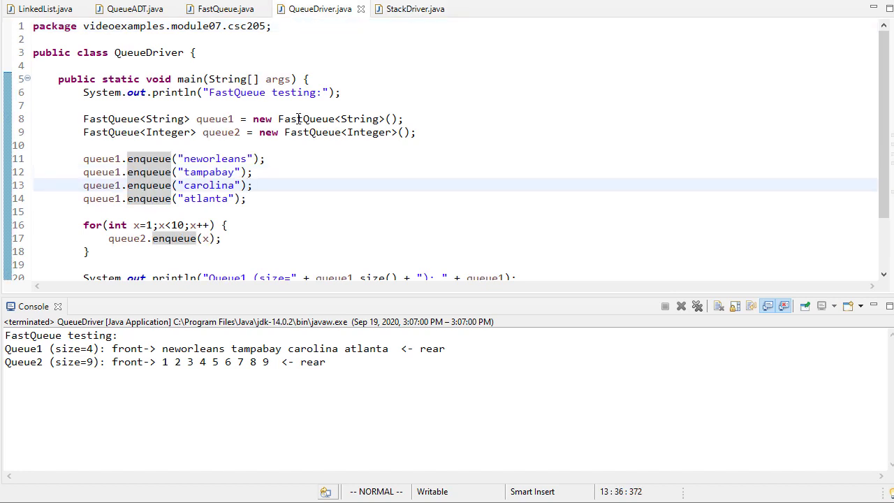
pyautogui.scroll(-3)
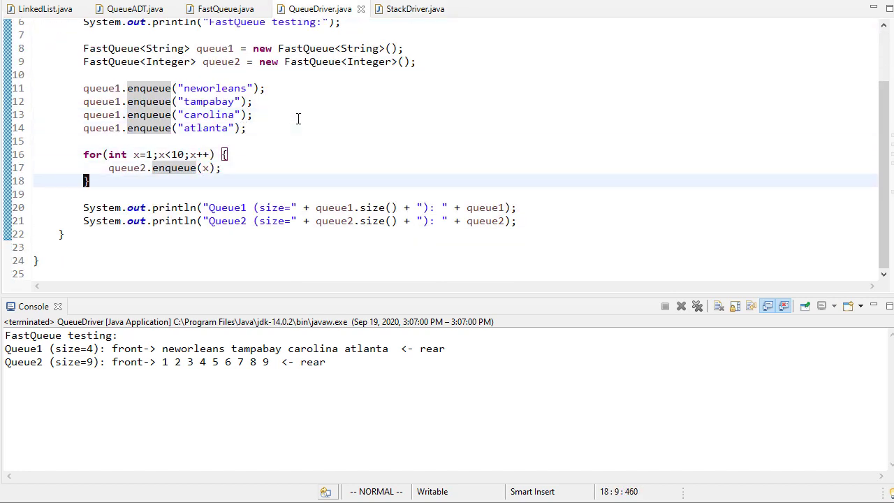
pyautogui.write('queue1.dequeue();')
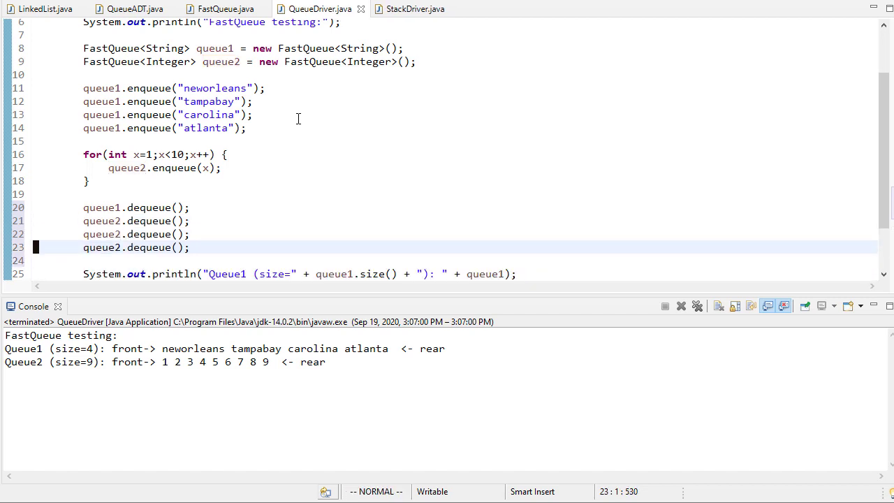
# Add four matching stack1.pop() calls to StackDriver
pyautogui.click(413, 8)
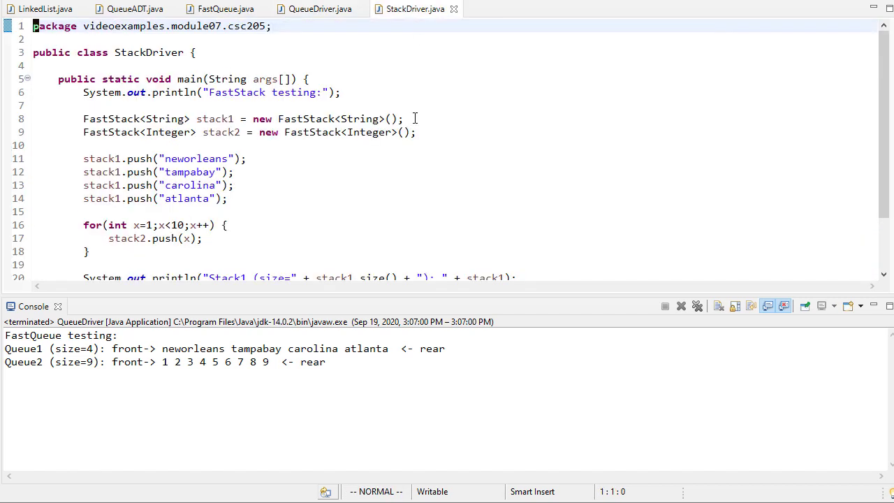
pyautogui.write('st')
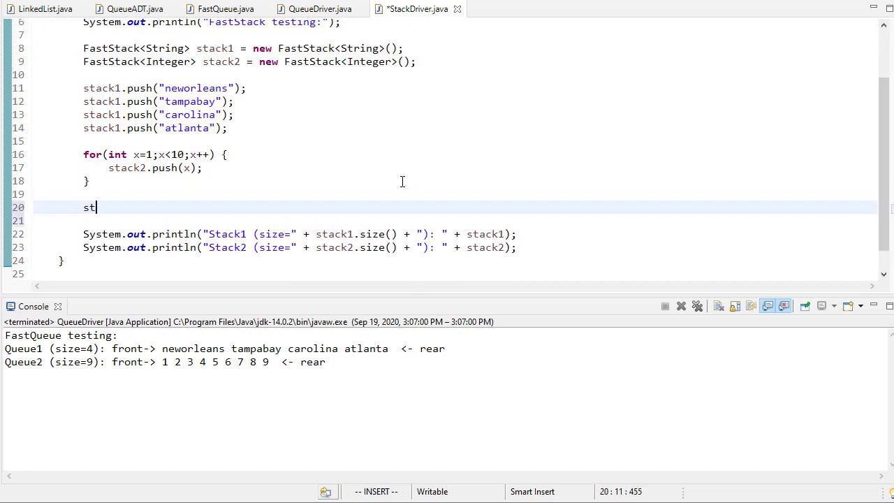
pyautogui.write('ack1.pop();')
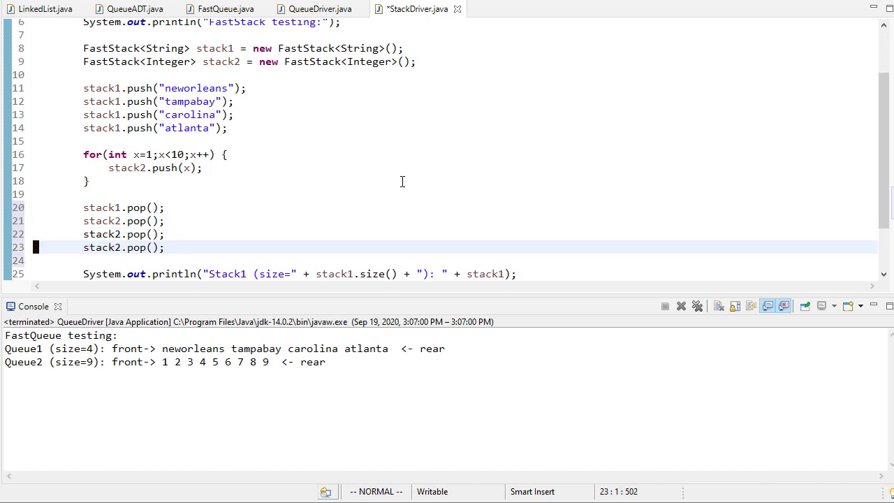
pyautogui.click(315, 8)
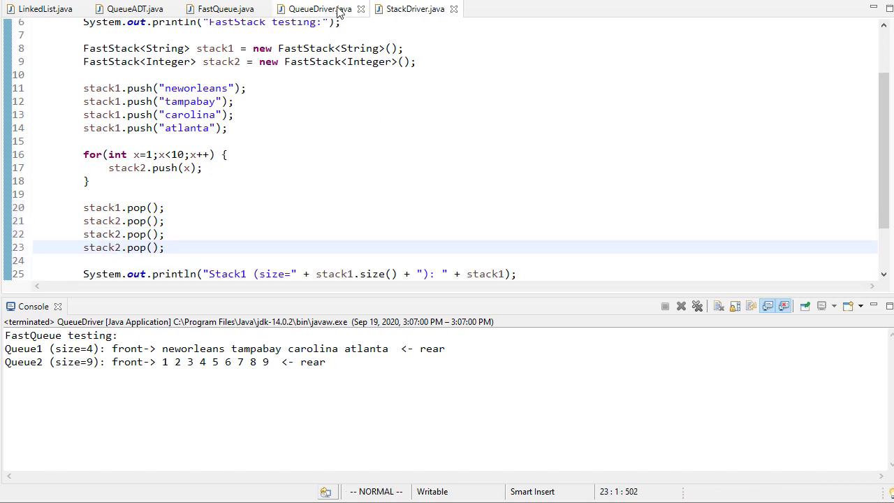
# Add a println("After dequeue()") plus both queue printlns in QueueDriver and run it
pyautogui.click(314, 8)
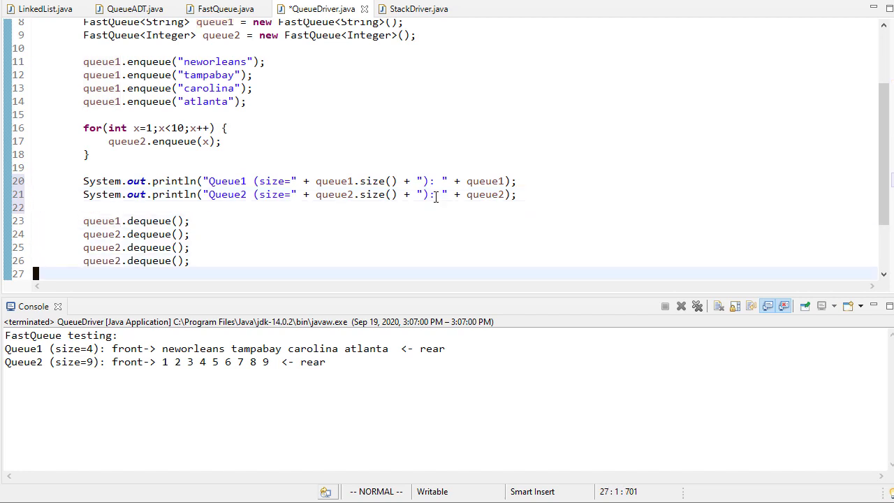
pyautogui.write('System.out.println("A')
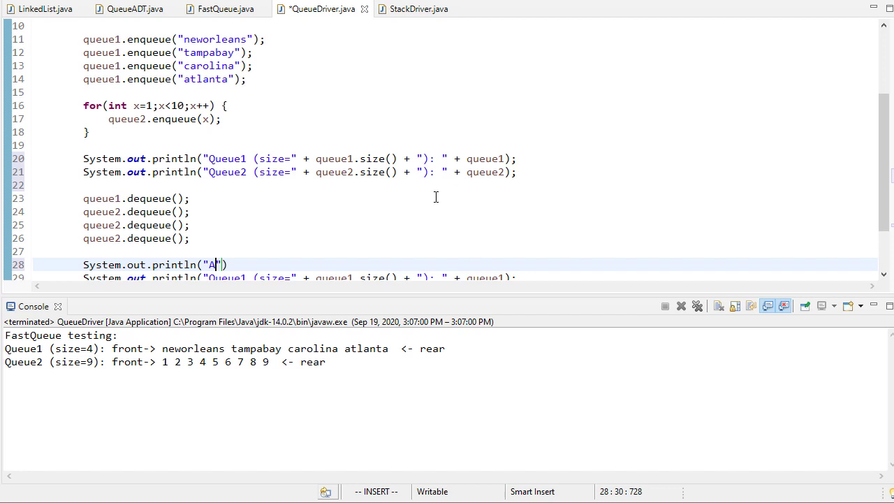
pyautogui.write('fter dequeue(')
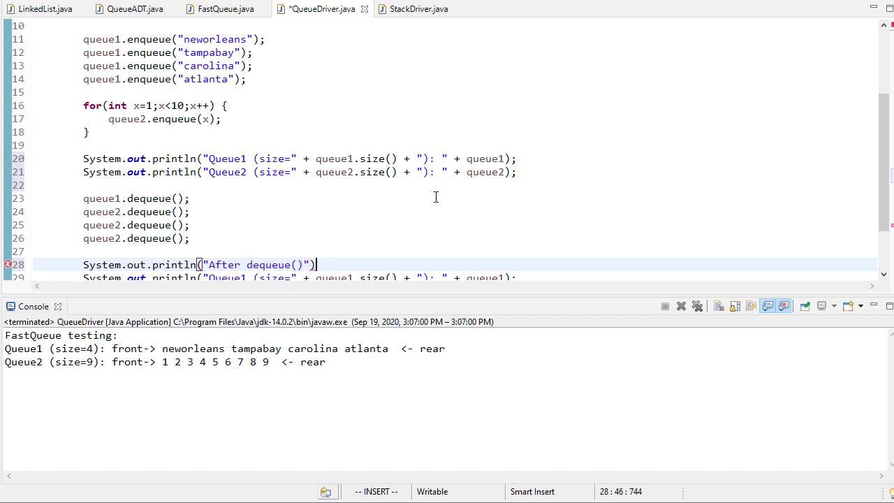
pyautogui.press('Escape')
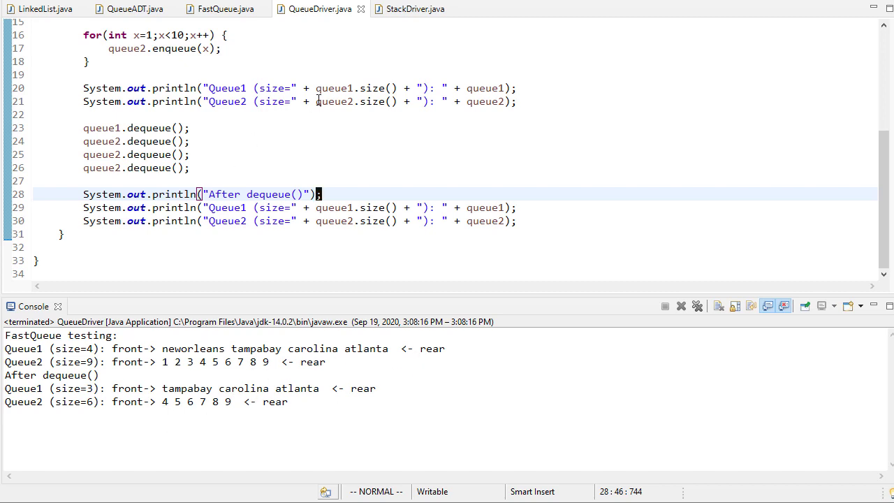
pyautogui.click(411, 9)
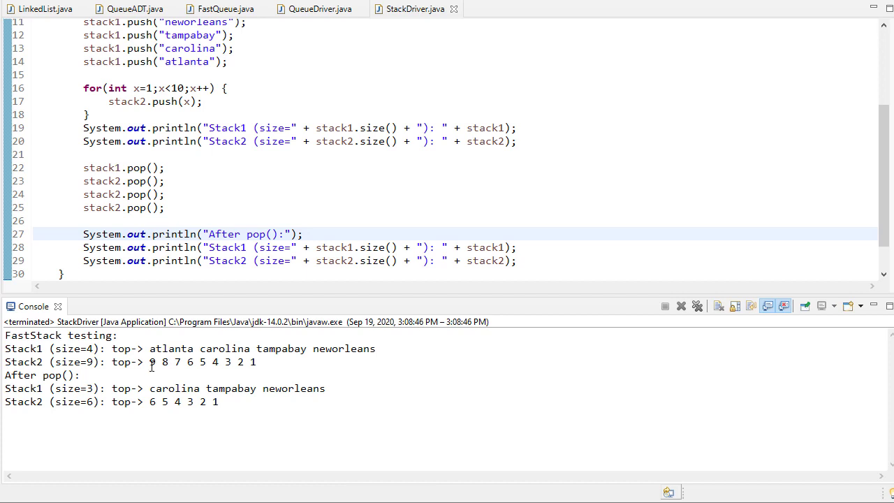
# Inspect StackDriver's before/after pop output, then return to QueueDriver and rerun it
pyautogui.moveTo(148, 361); pyautogui.dragTo(181, 362)
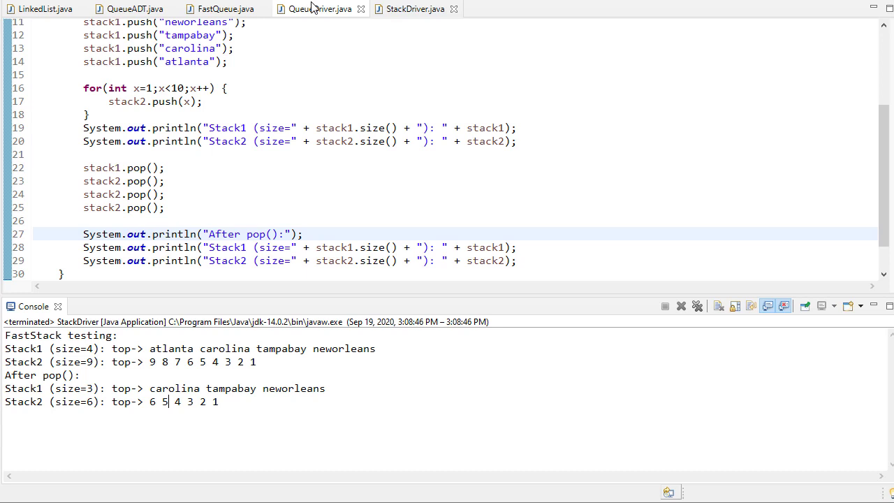
pyautogui.click(318, 8)
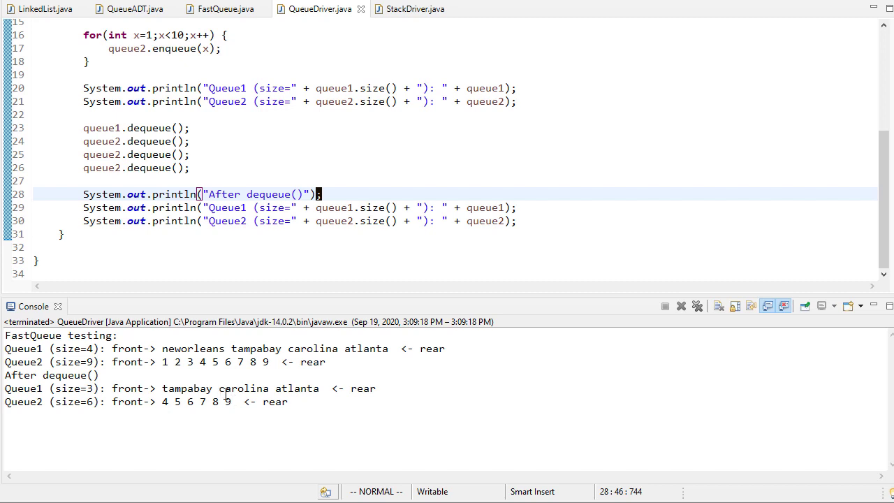
pyautogui.moveTo(228, 388)
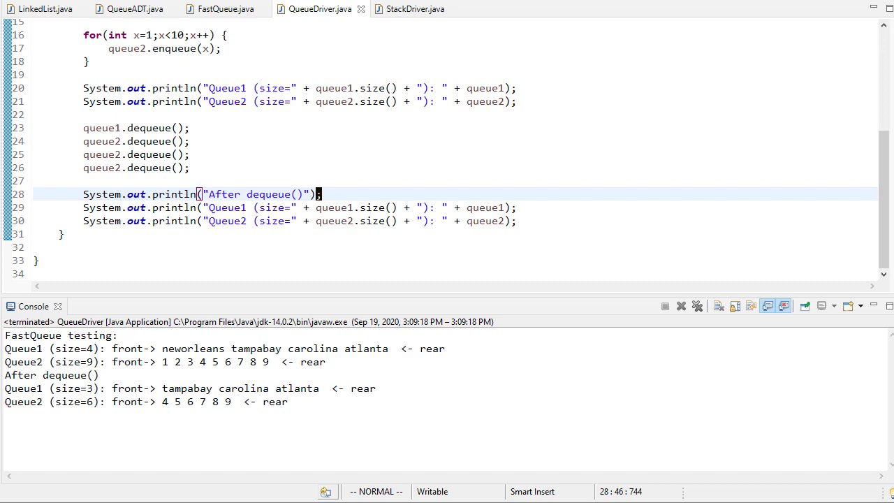
# View QueueADT's enqueue and dequeue declarations
pyautogui.click(129, 8)
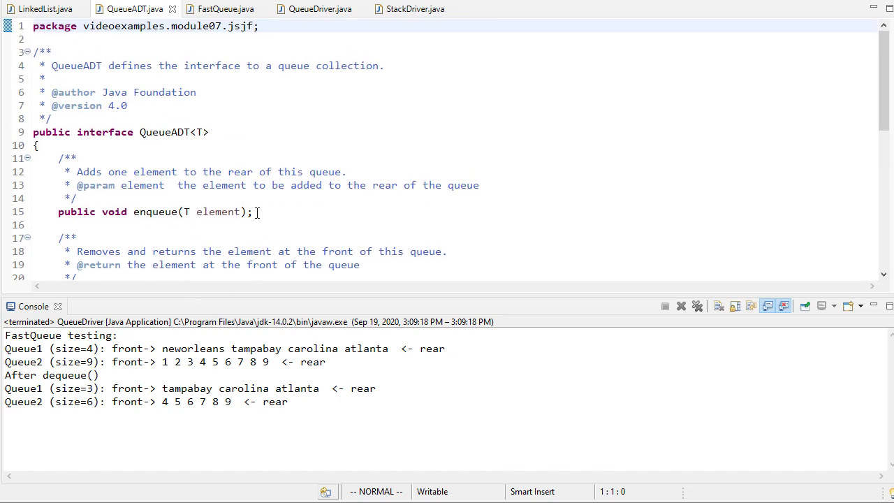
pyautogui.scroll(-3)
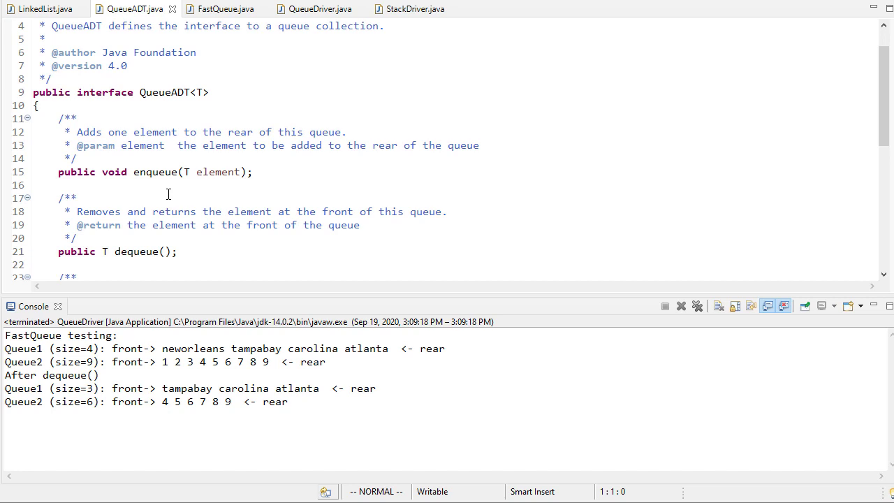